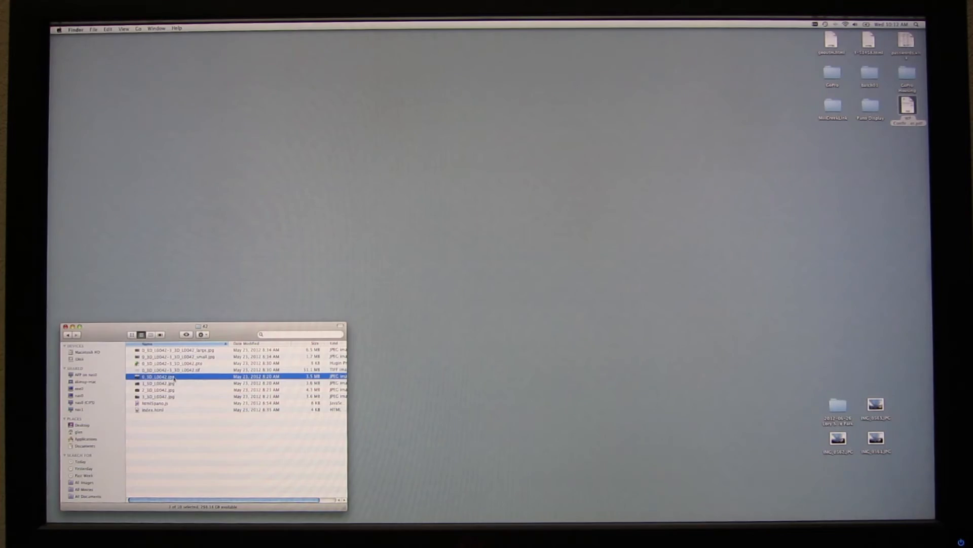
# Open the _large.jpg stitched trail panorama from Finder to view its full width in Preview
pyautogui.doubleClick(172, 375)
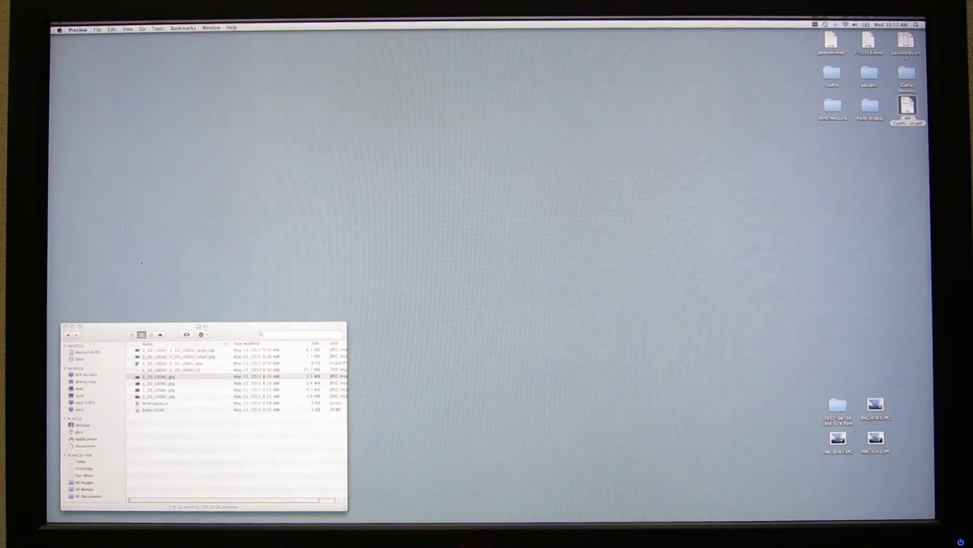
pyautogui.doubleClick(170, 383)
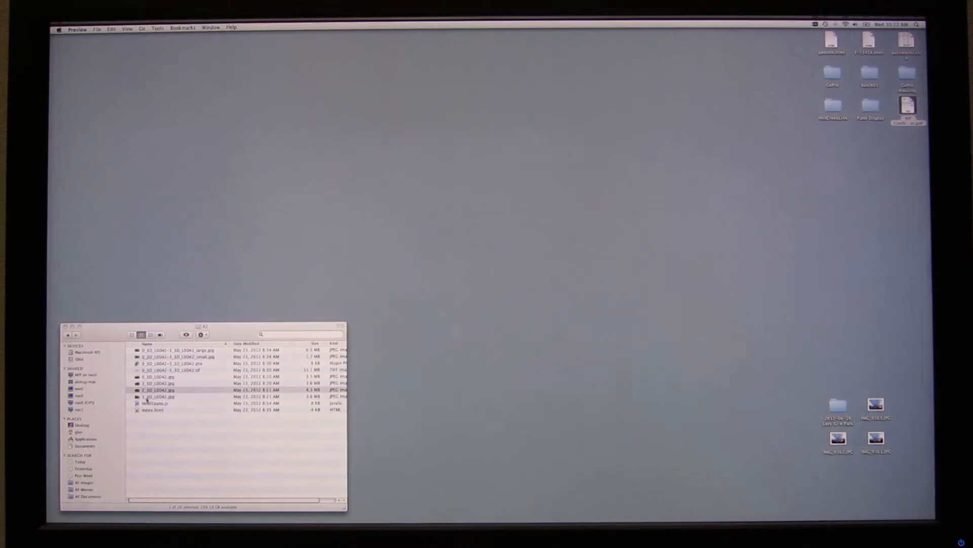
pyautogui.doubleClick(162, 389)
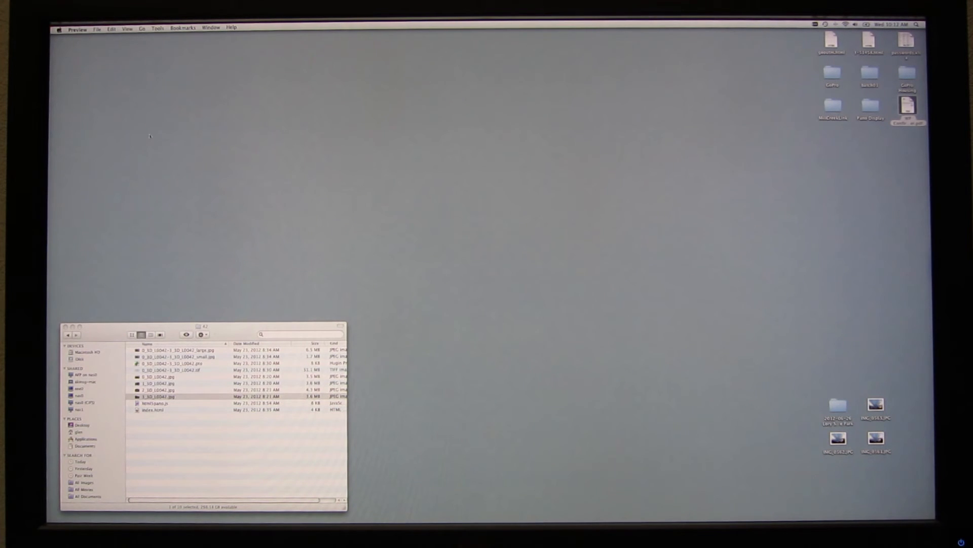
pyautogui.moveTo(185, 372)
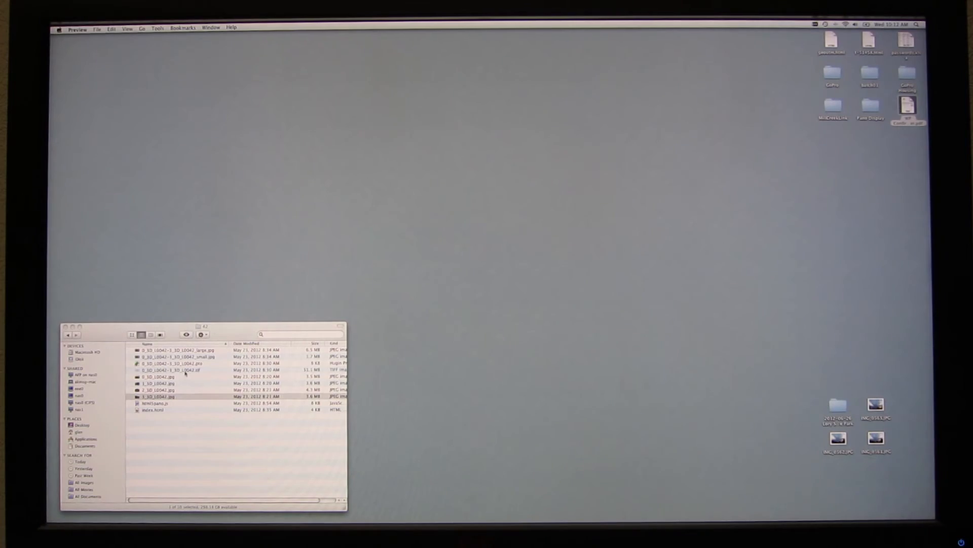
pyautogui.doubleClick(168, 369)
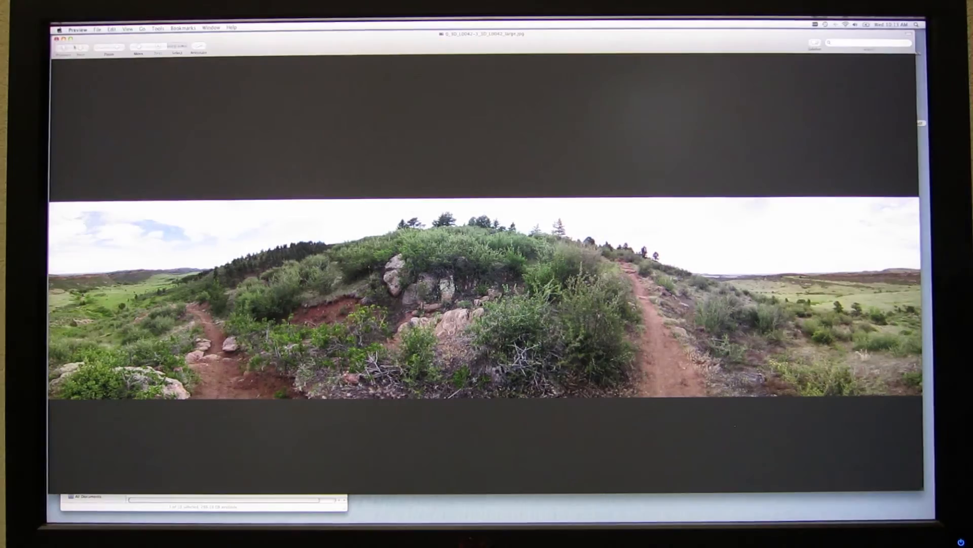
pyautogui.click(77, 28)
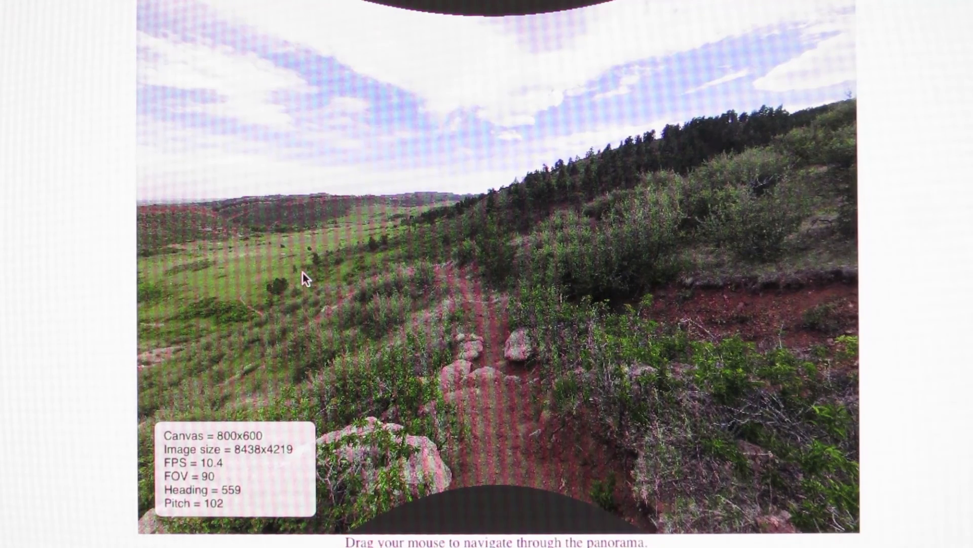
# Pan the viewer across the grassland, up the hillside trail toward the pines, and onto the rocky slope
pyautogui.moveTo(305, 280); pyautogui.dragTo(391, 278)
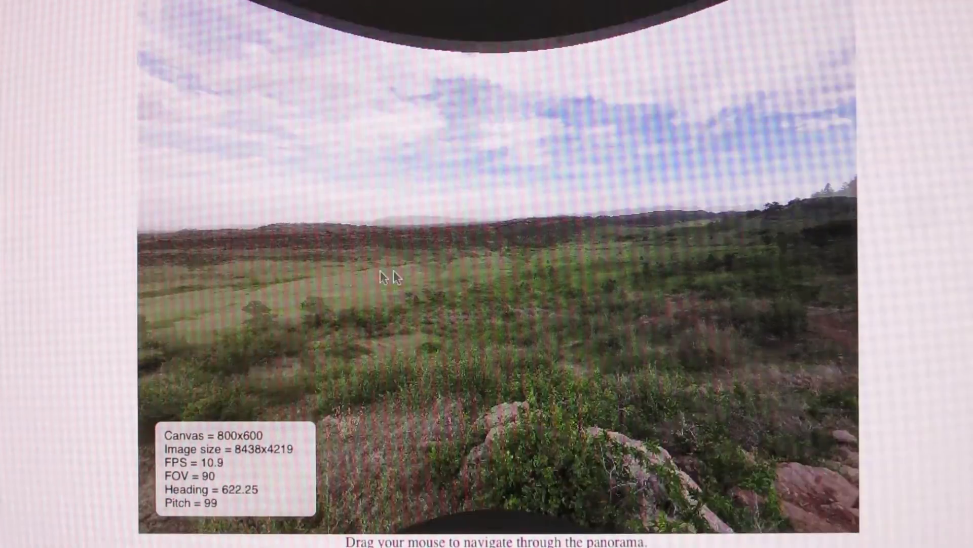
pyautogui.moveTo(389, 277); pyautogui.dragTo(349, 278)
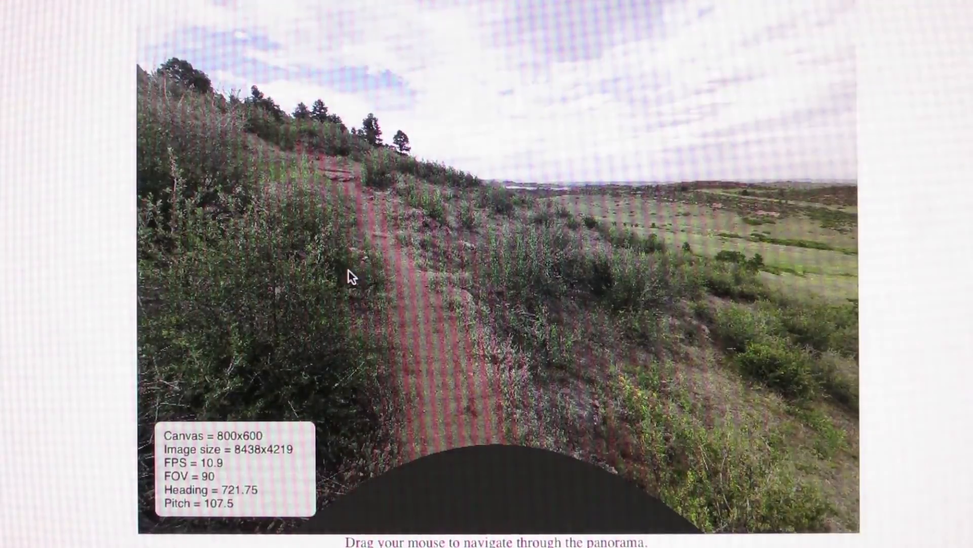
pyautogui.moveTo(349, 278); pyautogui.dragTo(459, 263)
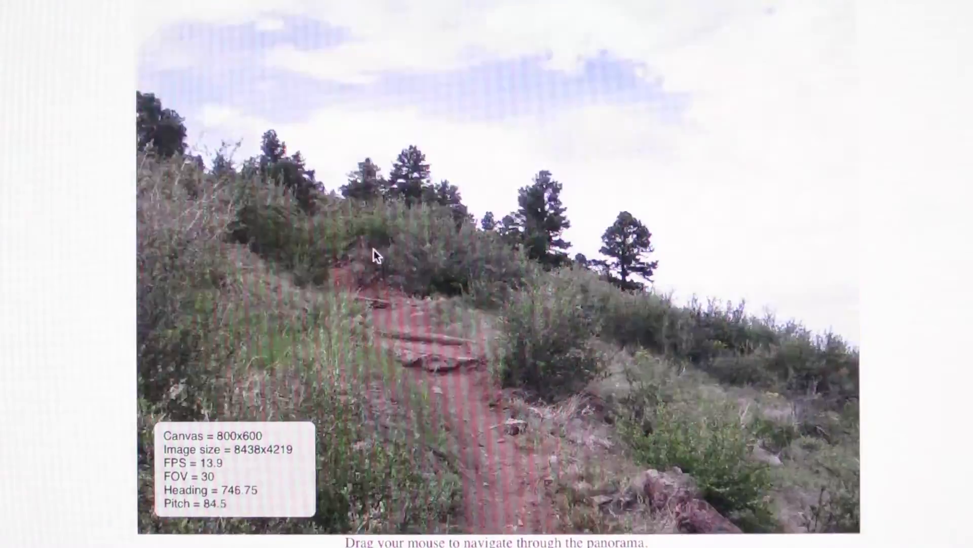
pyautogui.moveTo(375, 257); pyautogui.dragTo(456, 330)
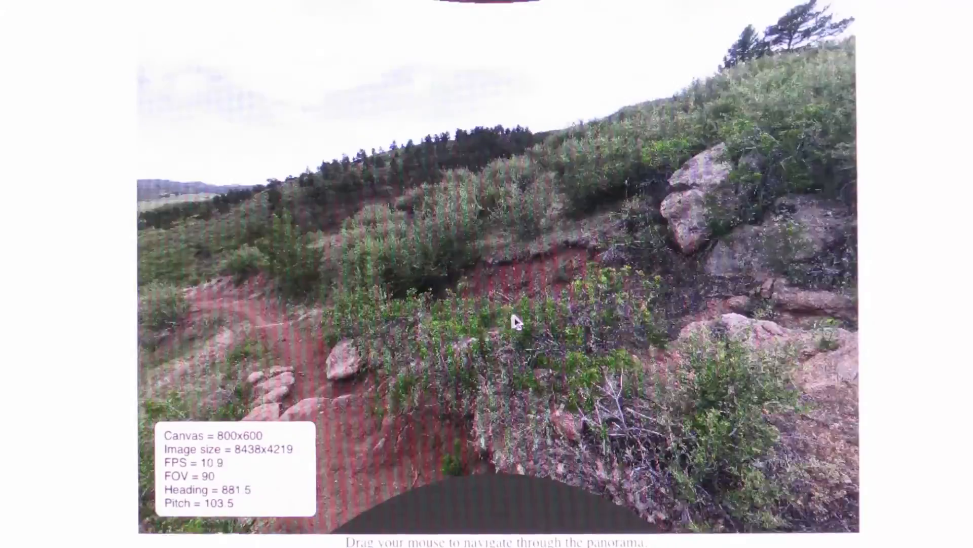
pyautogui.moveTo(515, 321); pyautogui.dragTo(476, 371)
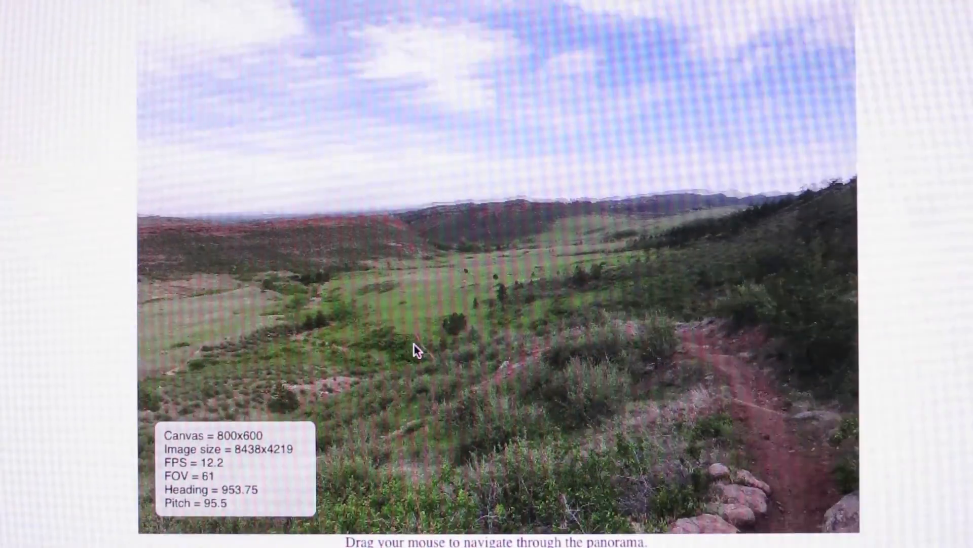
pyautogui.moveTo(415, 349); pyautogui.dragTo(484, 295)
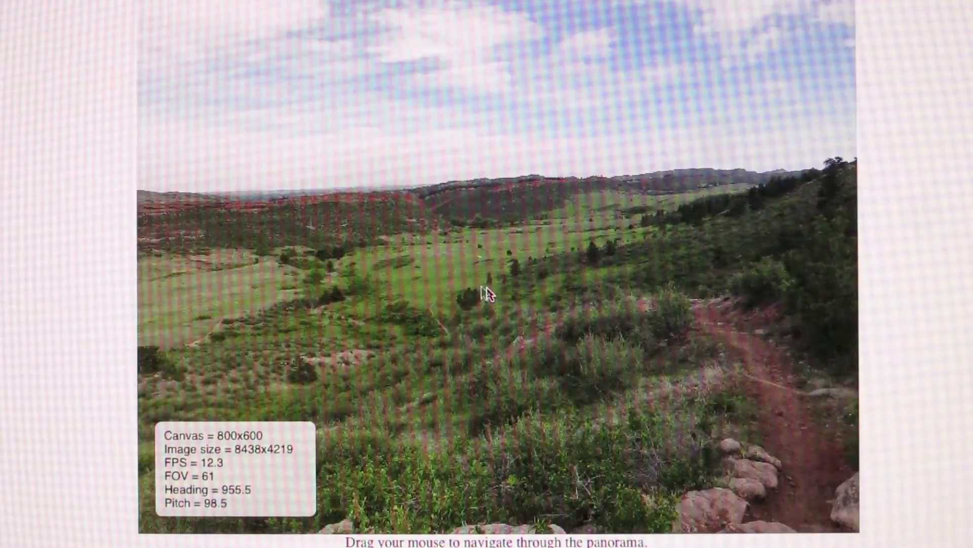
pyautogui.moveTo(488, 295); pyautogui.dragTo(366, 267)
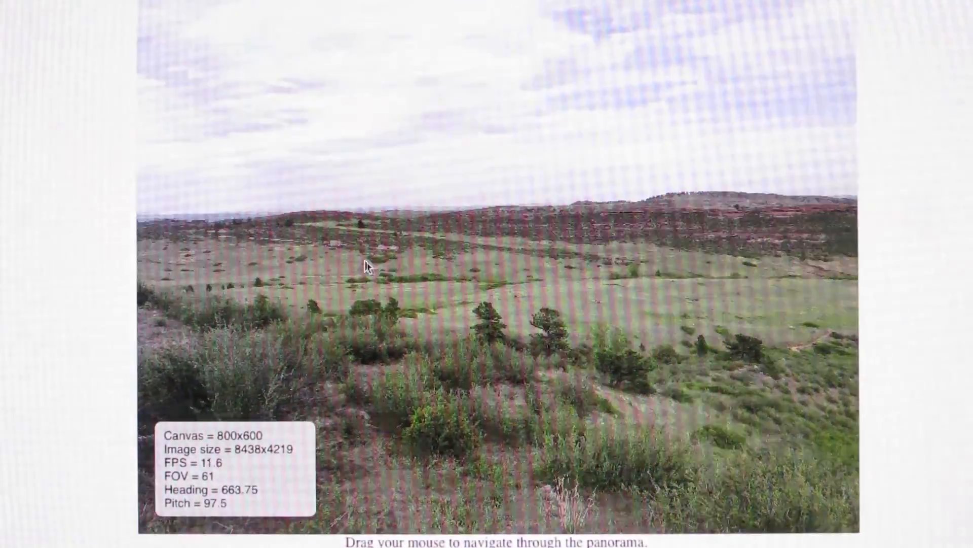
pyautogui.moveTo(366, 267); pyautogui.dragTo(468, 270)
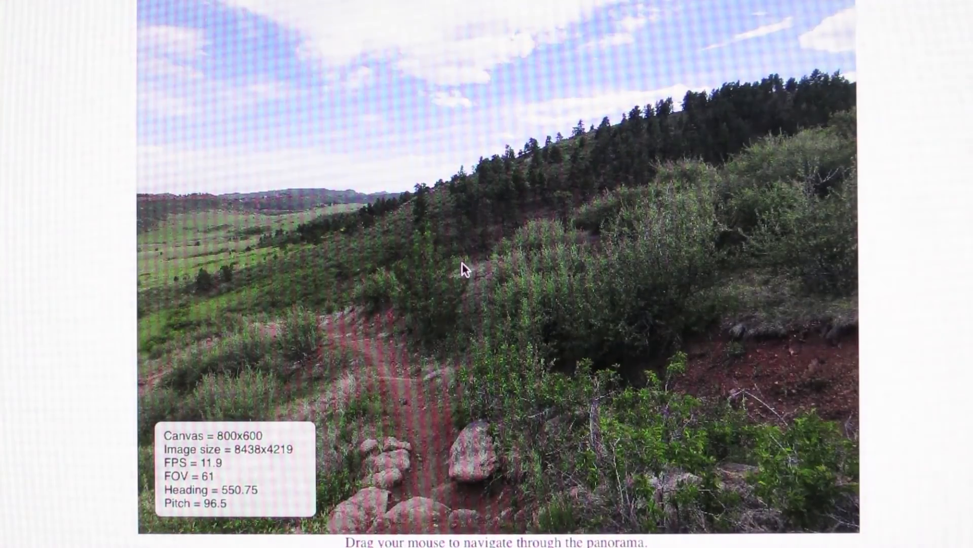
pyautogui.moveTo(466, 270); pyautogui.dragTo(485, 295)
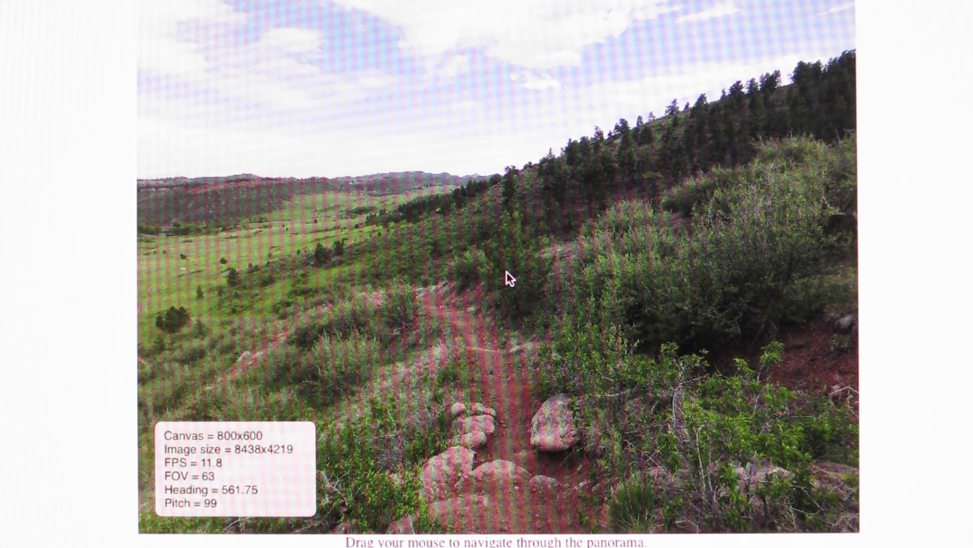
pyautogui.moveTo(509, 278); pyautogui.dragTo(519, 298)
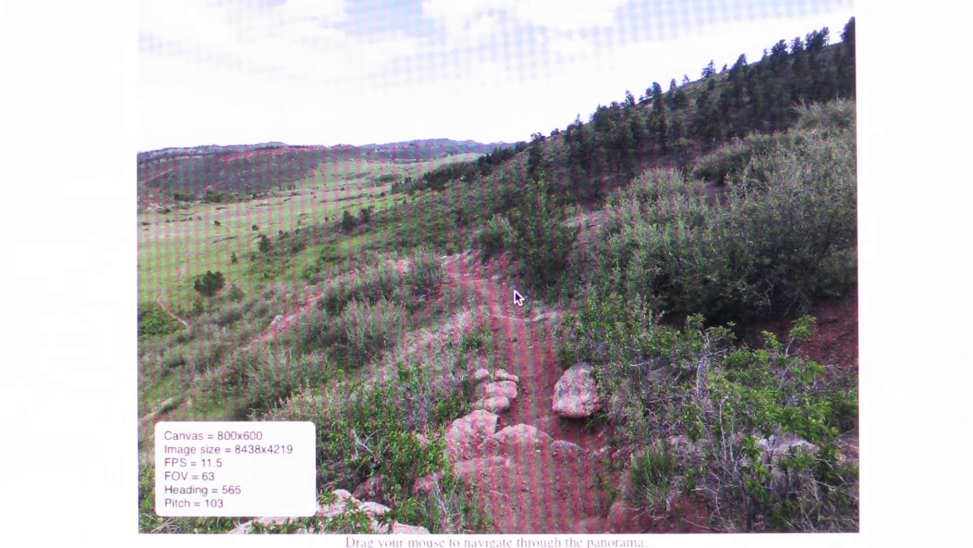